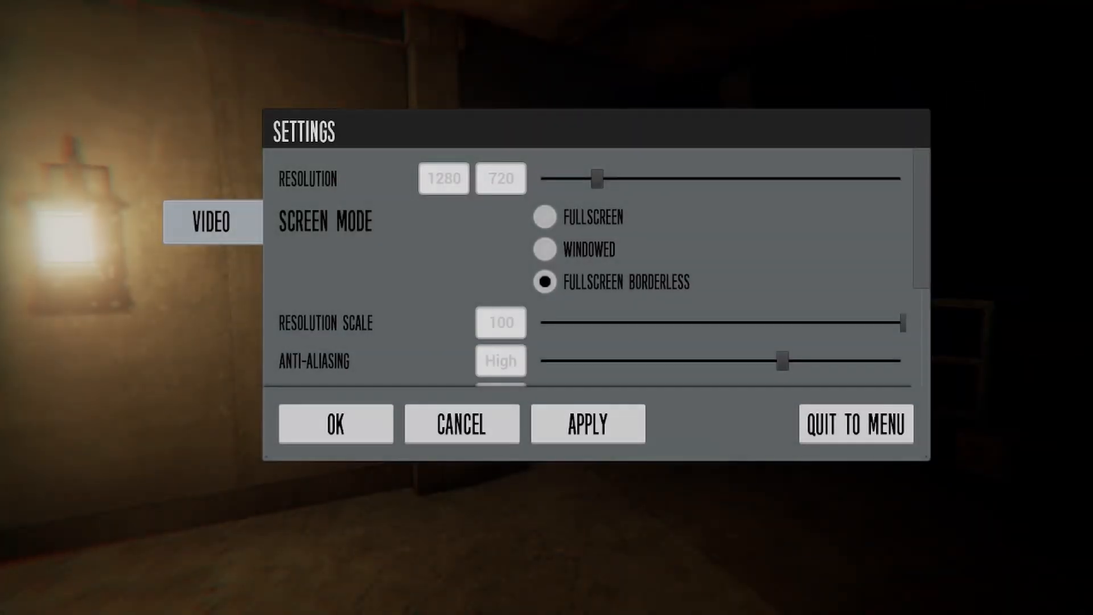
Step: Quit the current run from Settings and confirm, returning to the TJOC:R main menu
left_click(855, 423)
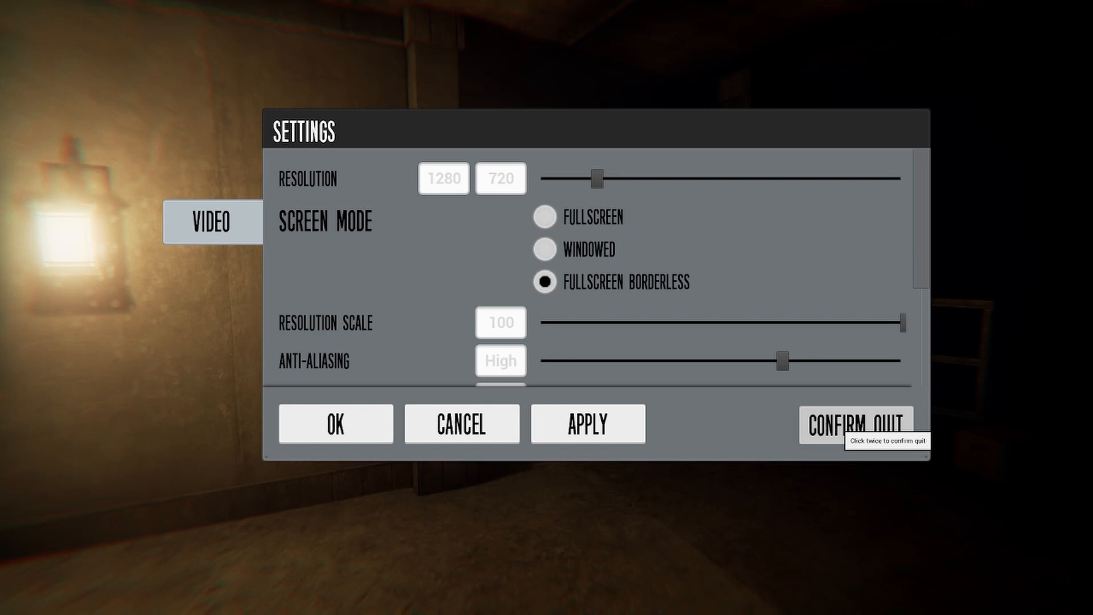
left_click(335, 423)
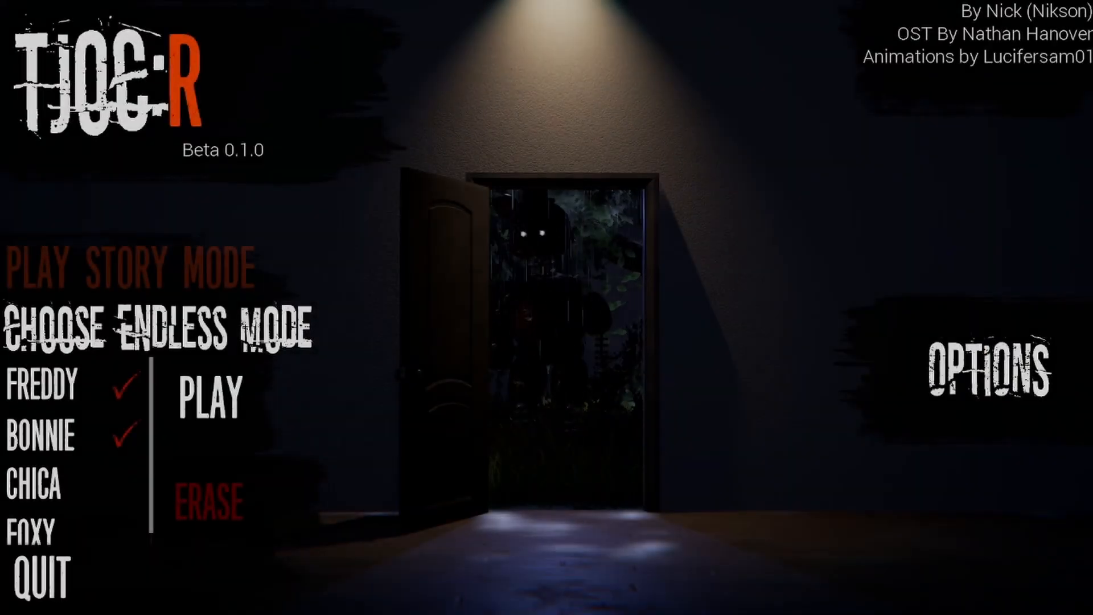